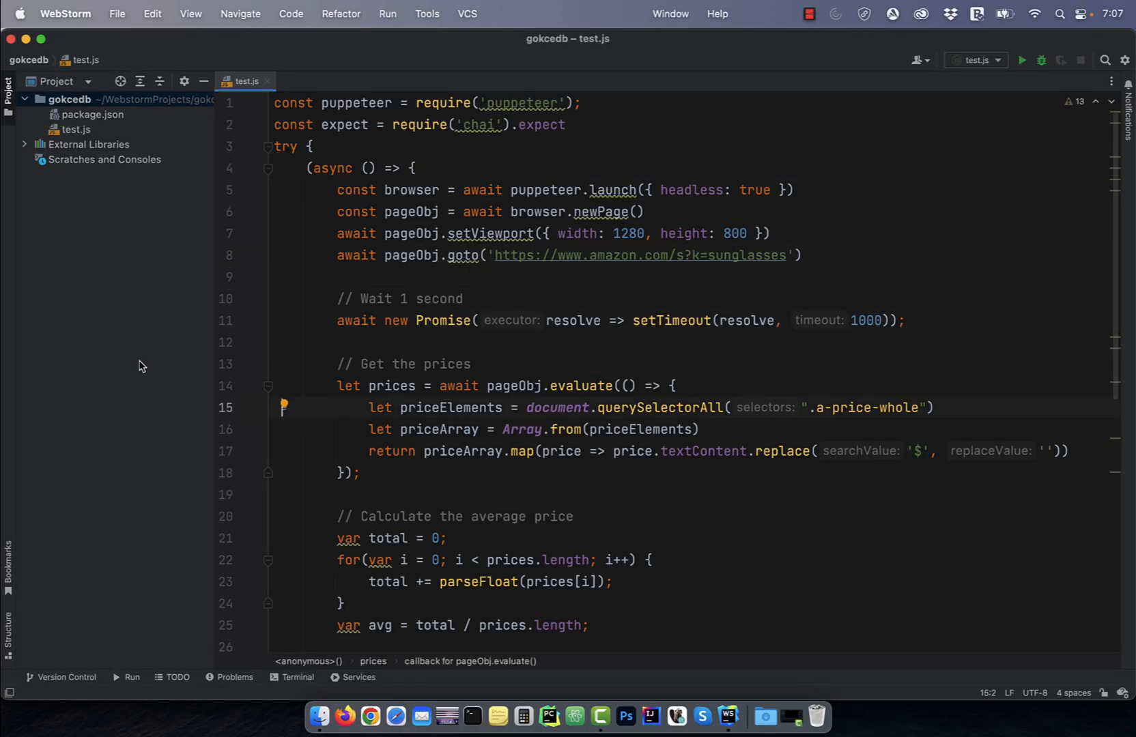
Run test.js and check the log for total 2308, average price 32.97, and wiki.pdf
scroll("down", 3)
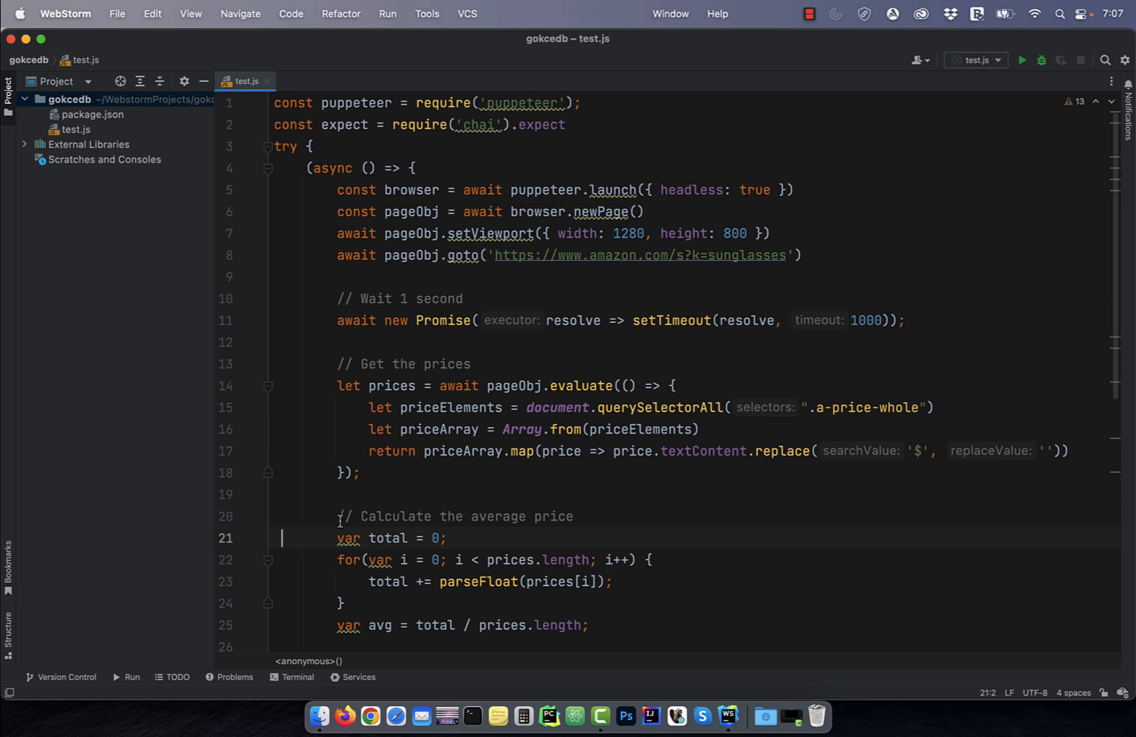
scroll("down", 3)
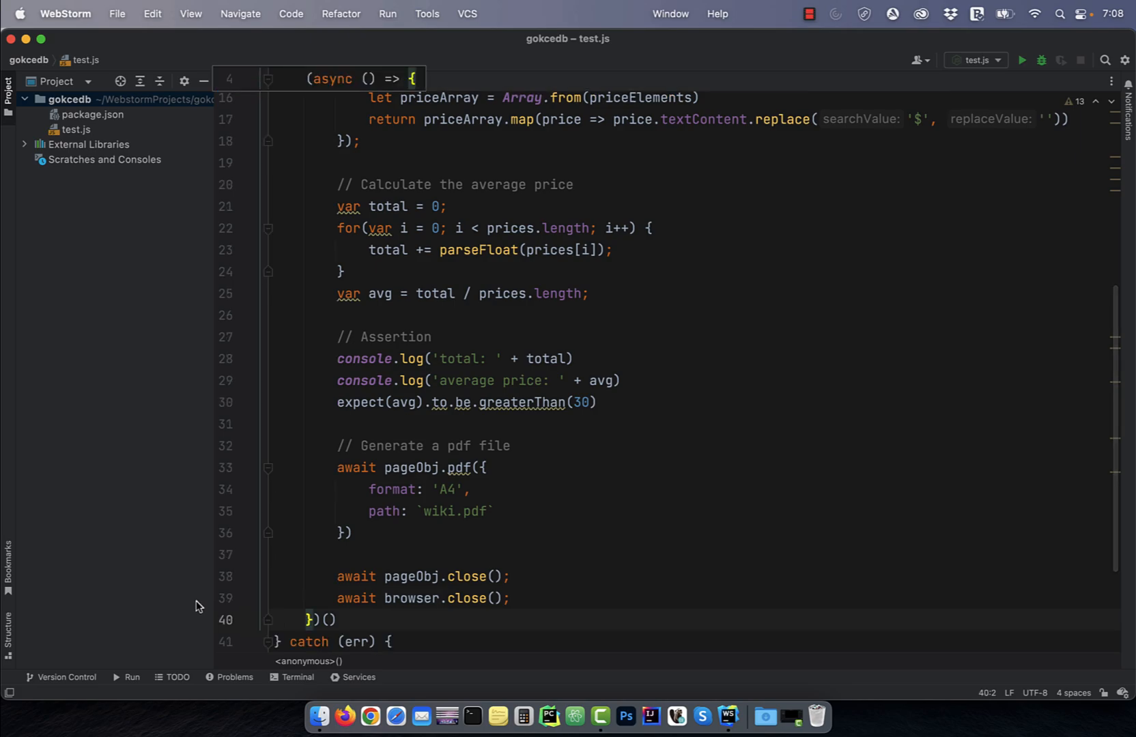
mouse_move(335, 520)
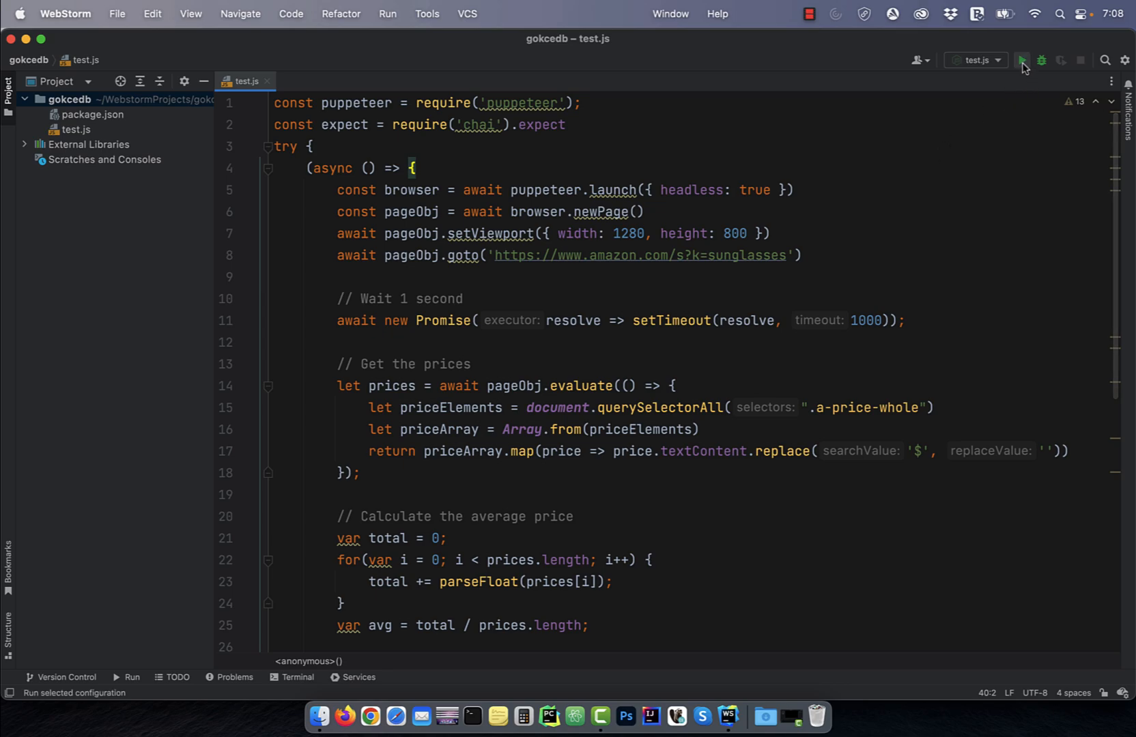
left_click(1024, 60)
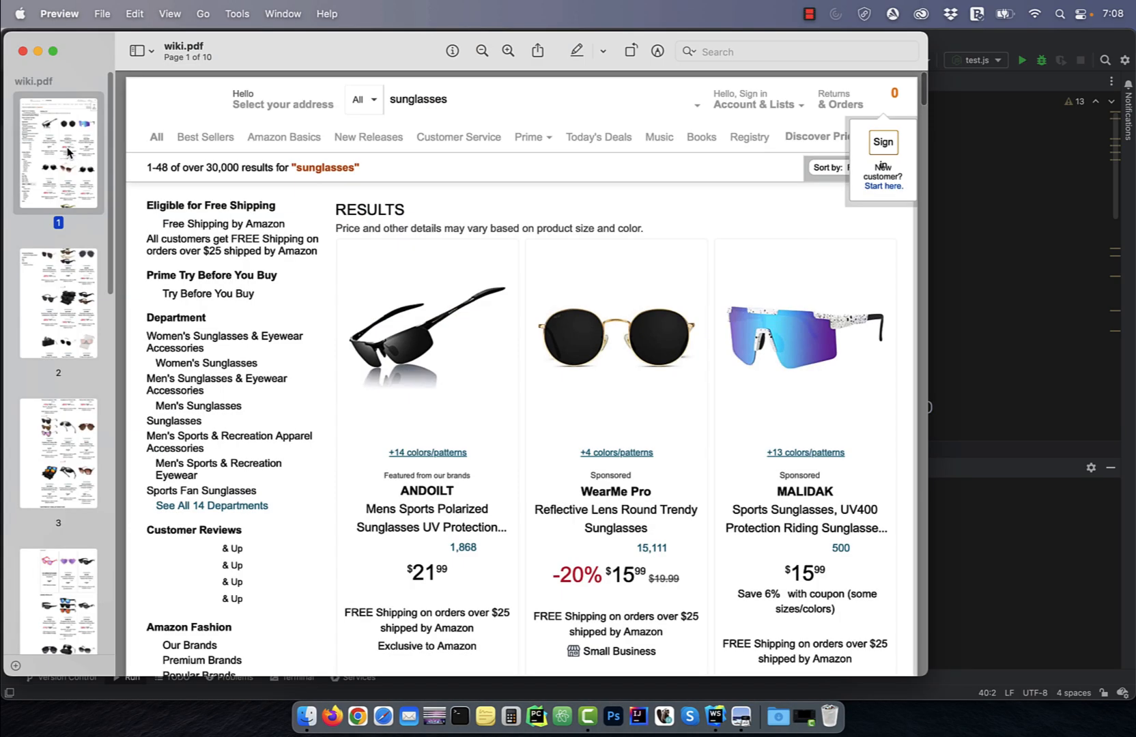
scroll("down", 3)
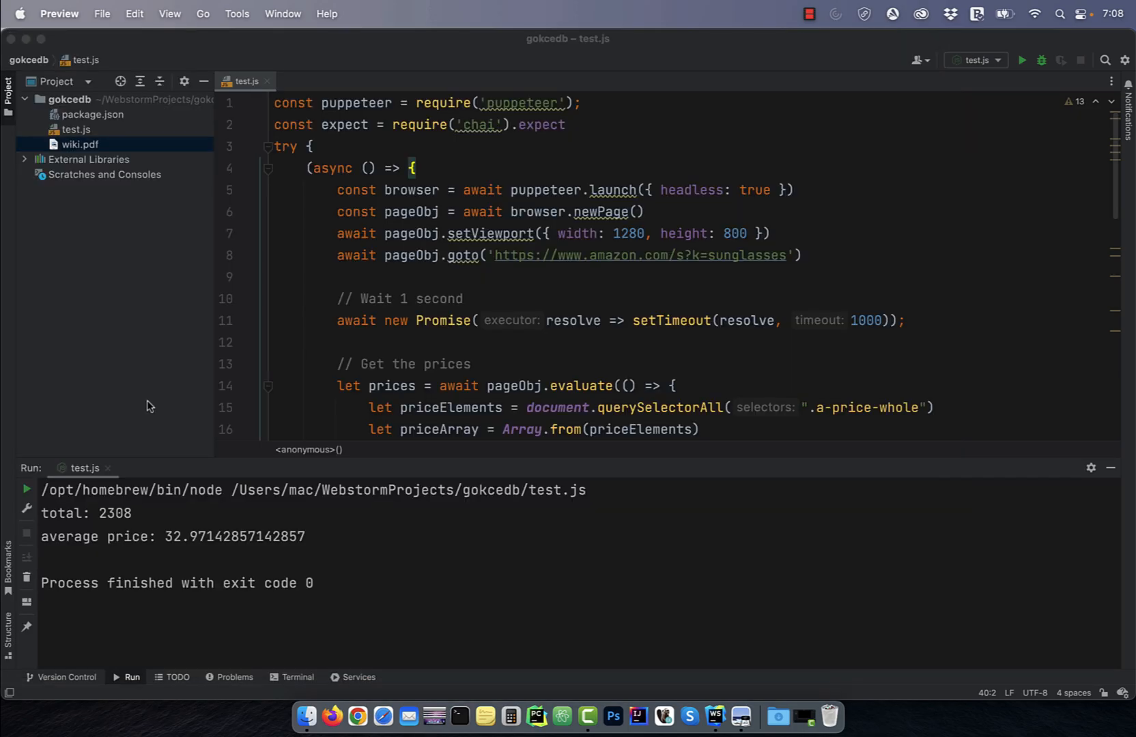
scroll("down", 3)
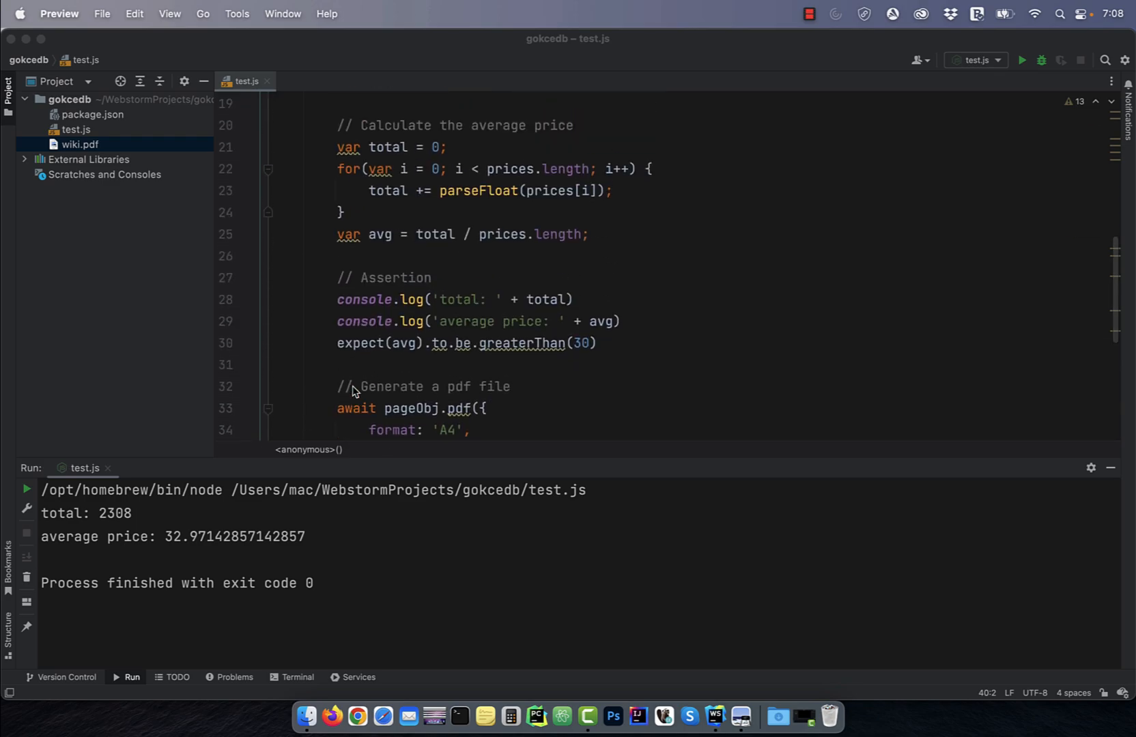
Change the assertion to greaterThan(300) and rerun test.js
left_click(580, 342)
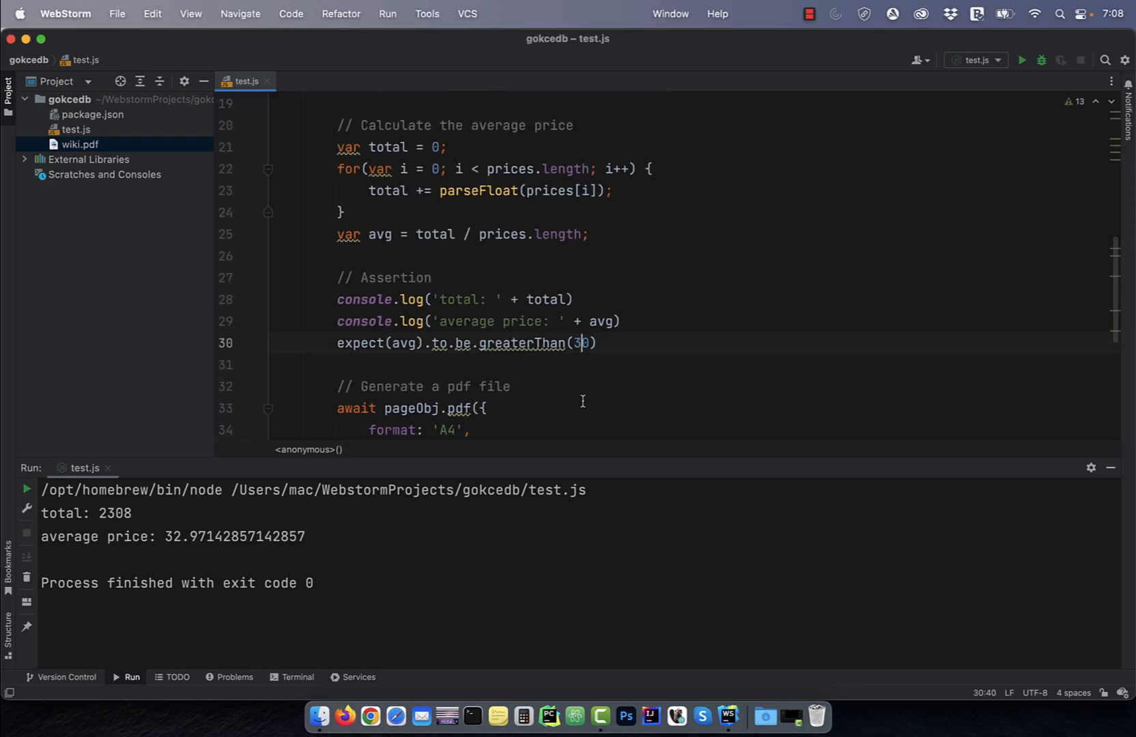
type("0")
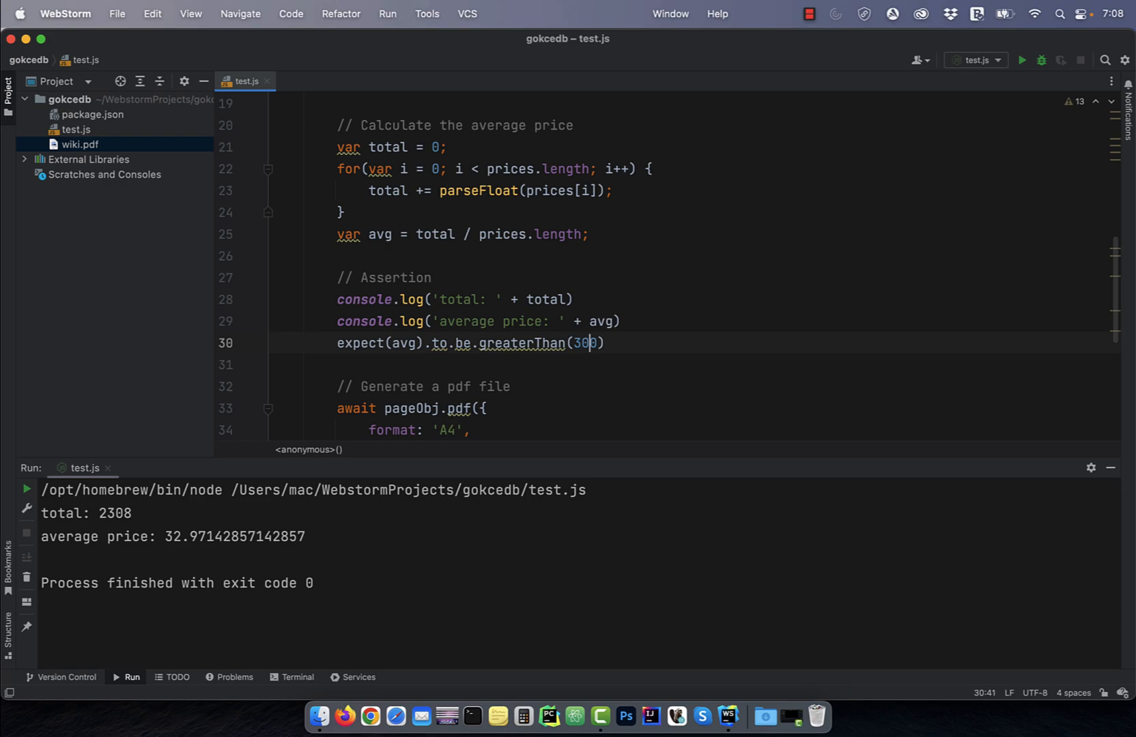
left_click(1027, 59)
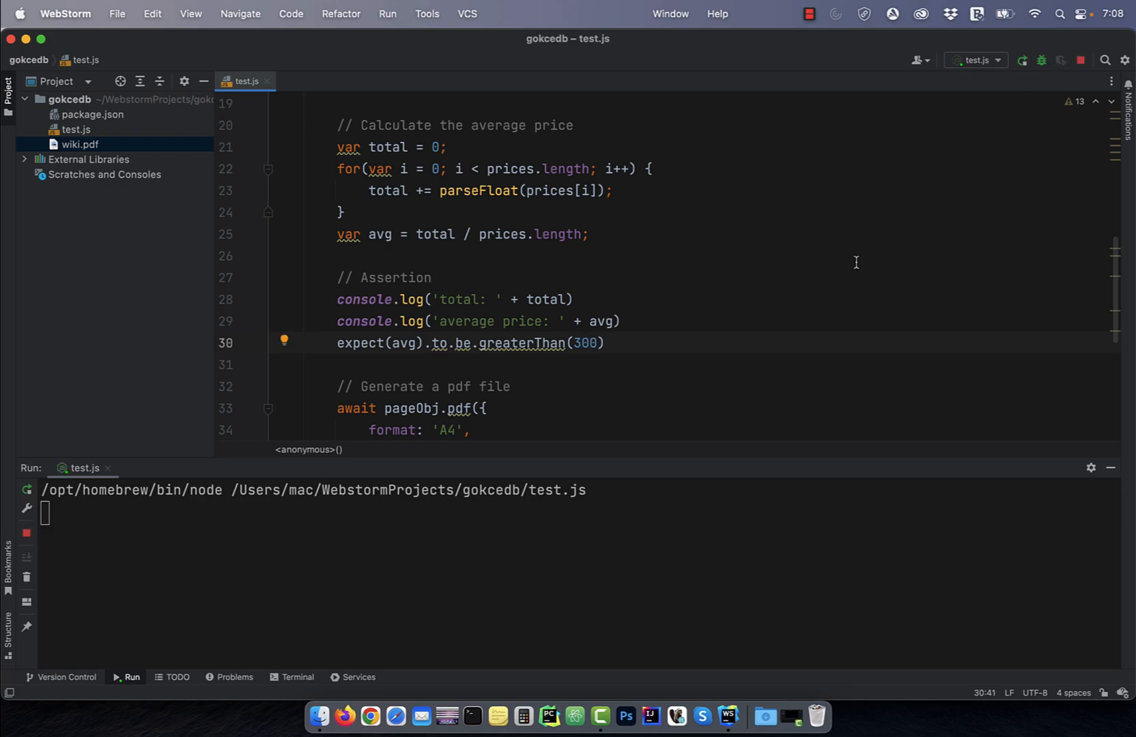